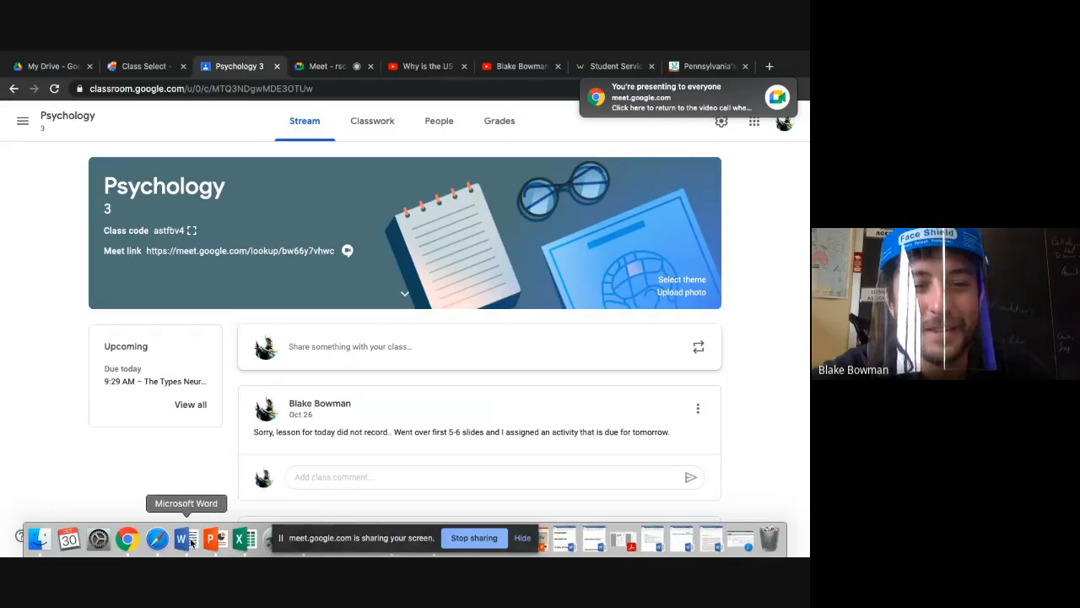
# Step: Minimize the Chrome window with the Psychology Classroom stream to show the desktop
pyautogui.click(186, 537)
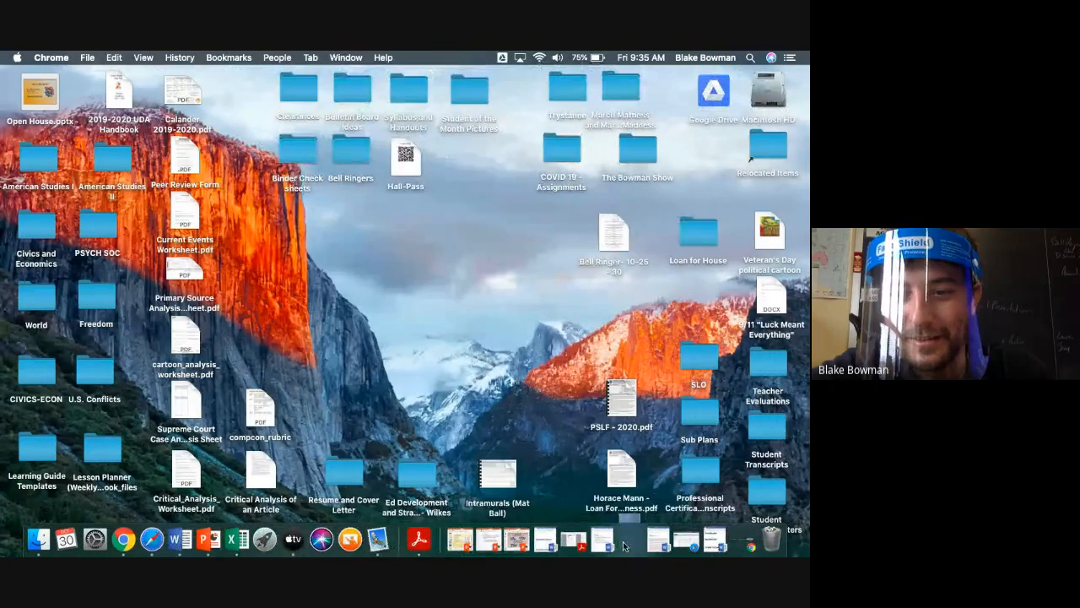
# Step: Open the Bell Ringer 10-26-30 Word document from the Bell Ringers folder
pyautogui.click(185, 537)
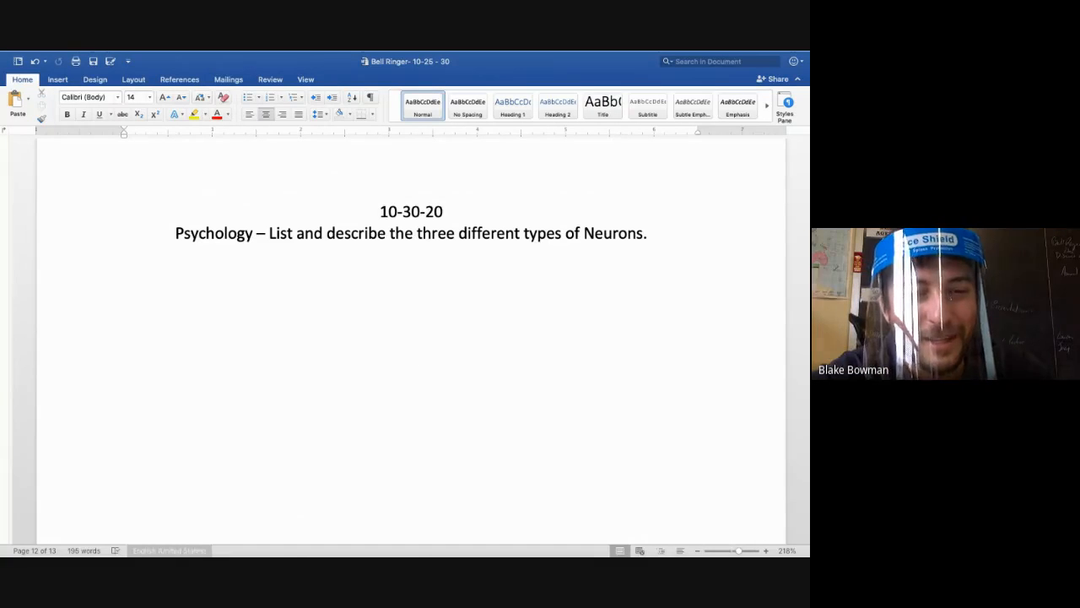
# Step: Bring up the Interneurons PowerPoint slide, then return to the Google Meet presenting tab in Chrome
pyautogui.click(233, 64)
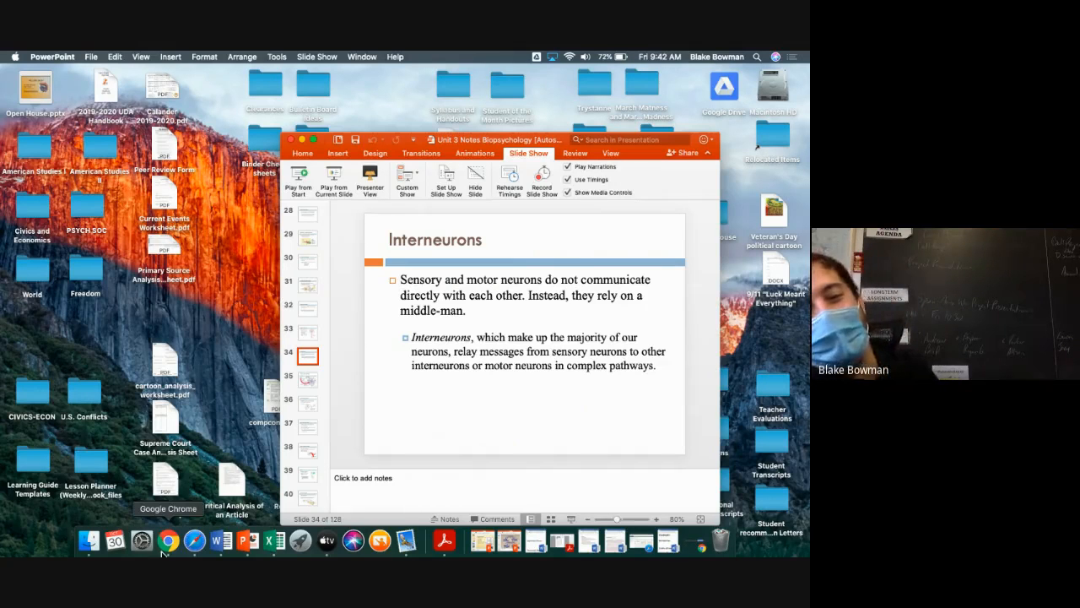
pyautogui.click(168, 540)
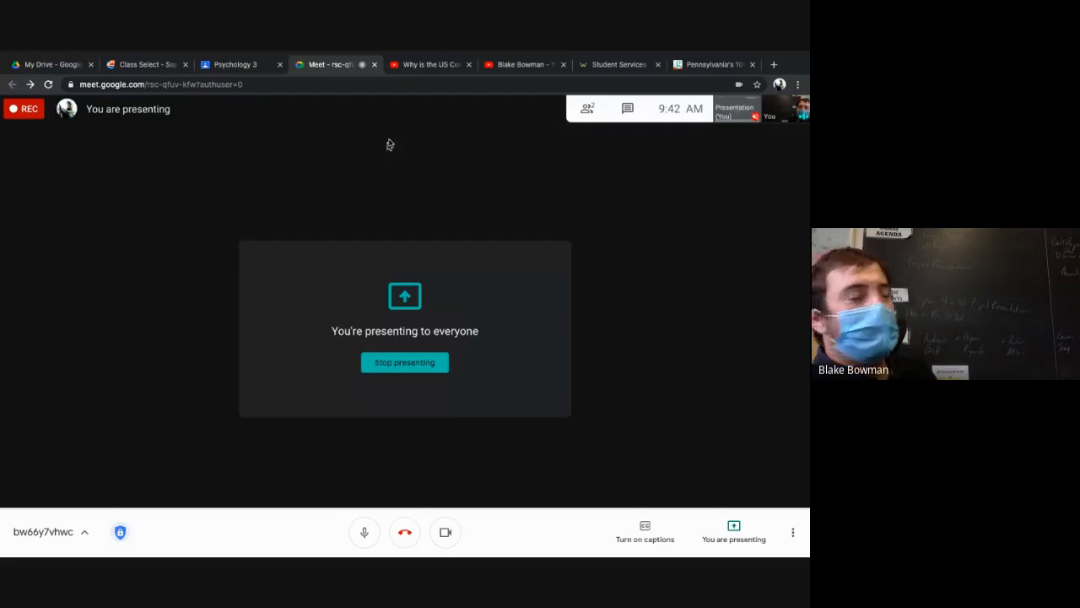